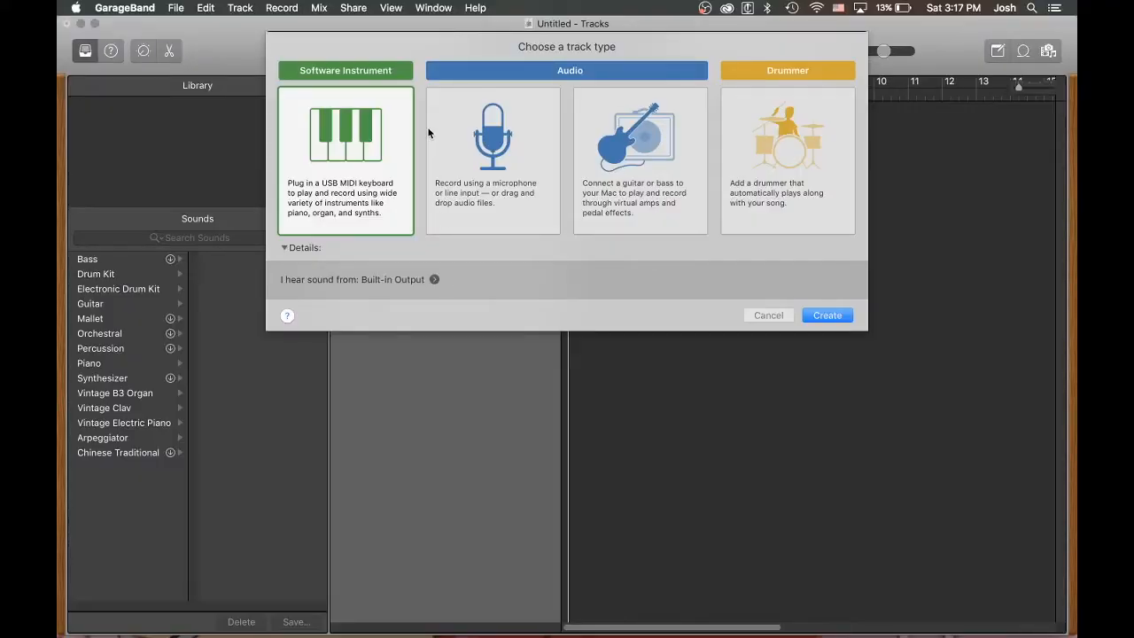
mouse_move(432, 138)
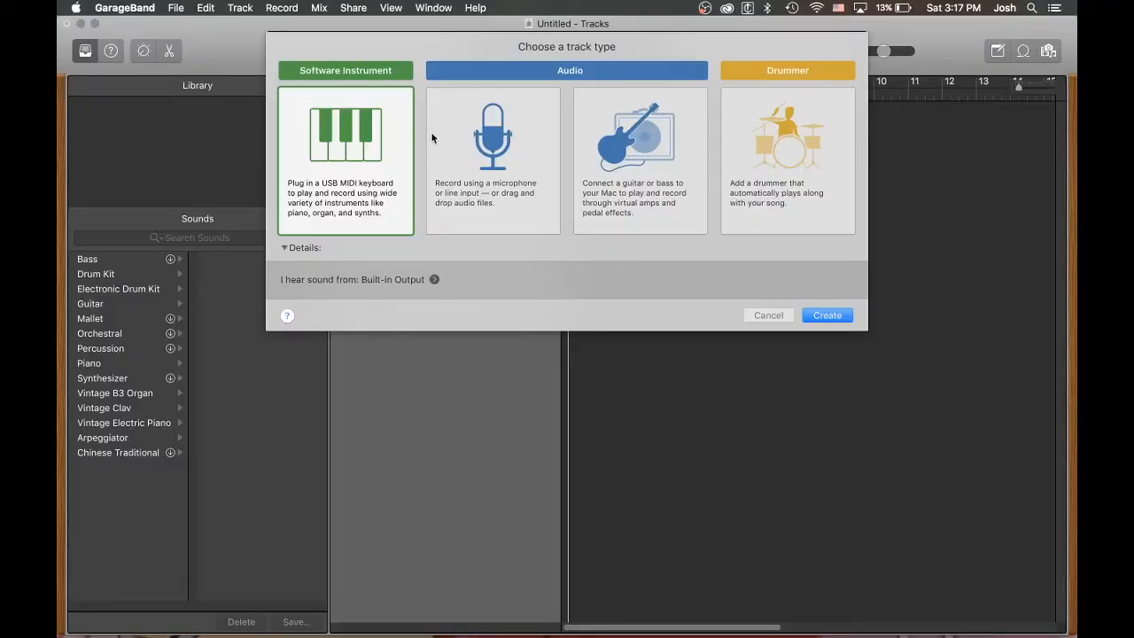
mouse_move(386, 212)
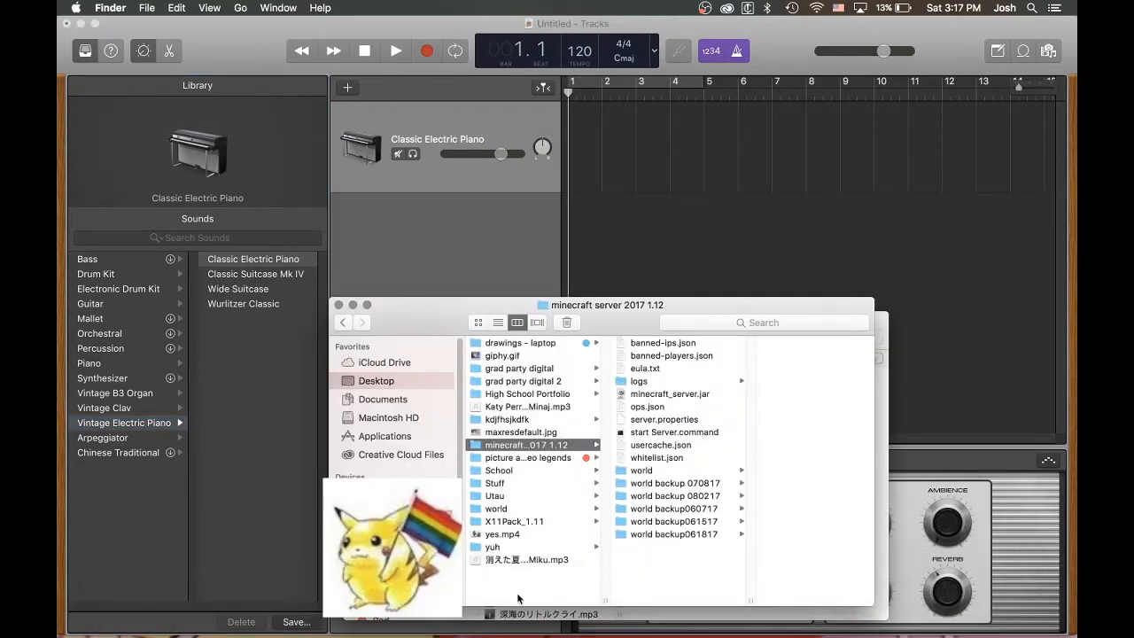
- Import the song audio file into the new project from Finder
click(528, 560)
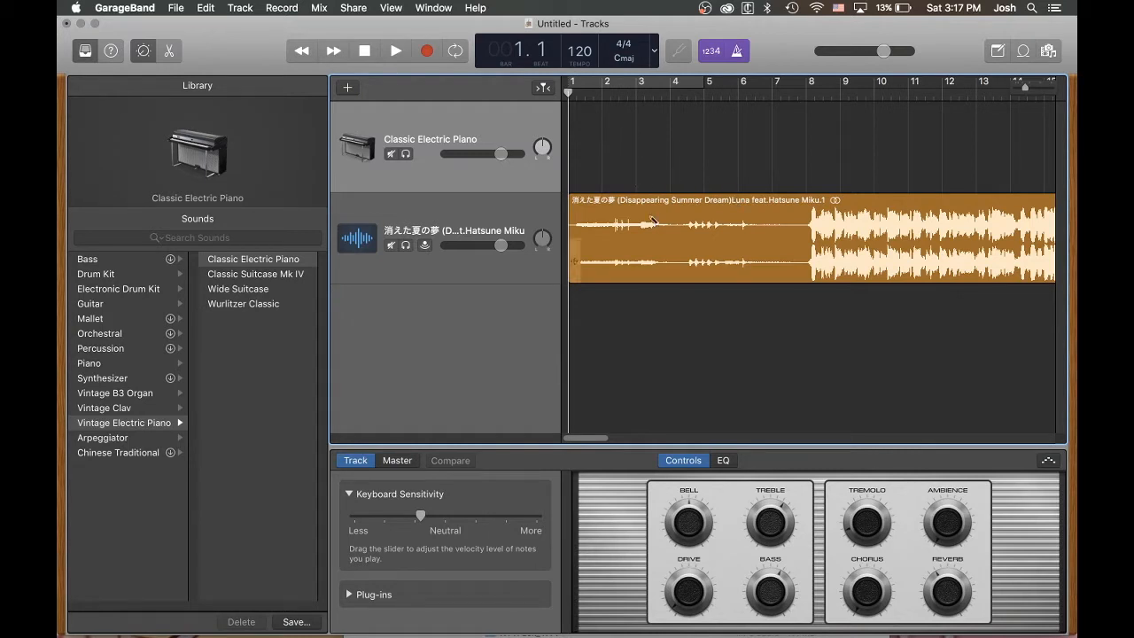
mouse_move(589, 163)
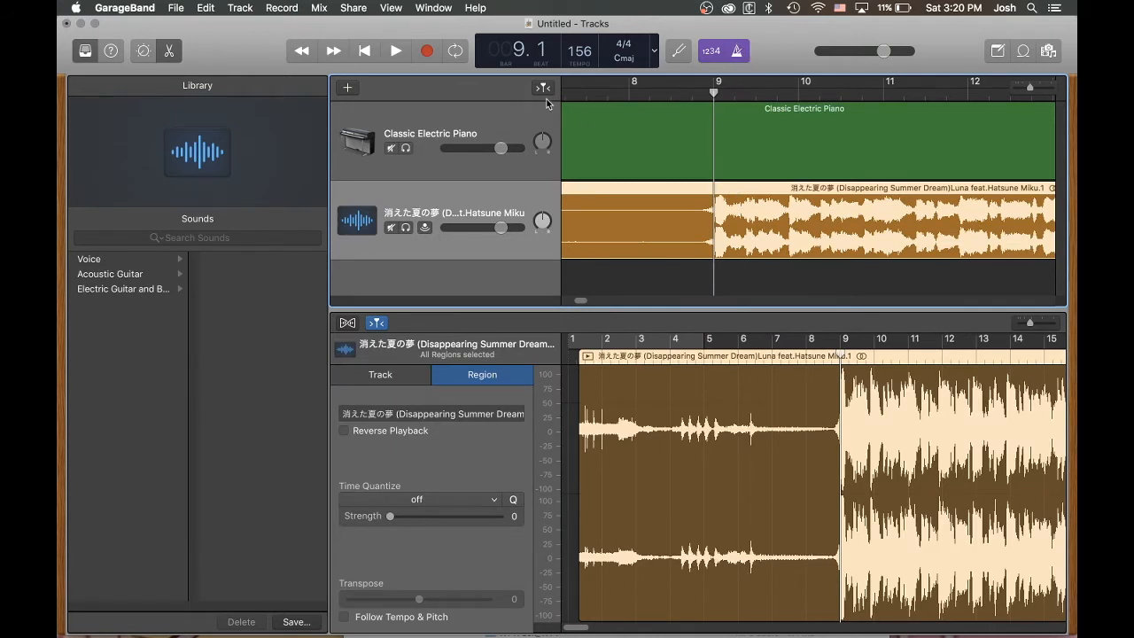
mouse_move(730, 89)
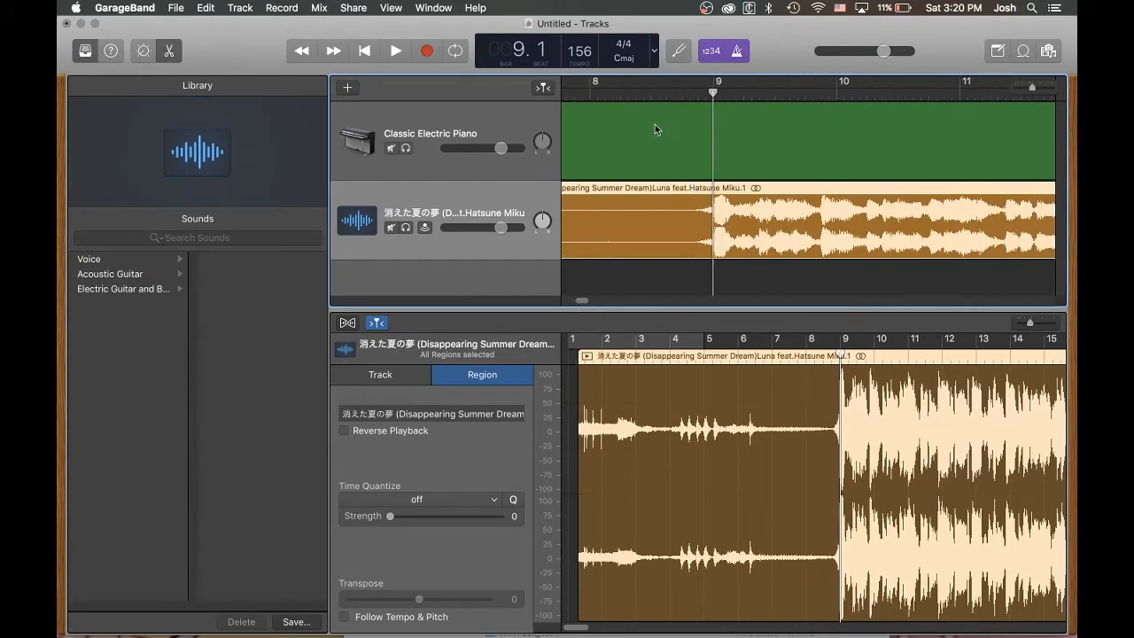
mouse_move(677, 175)
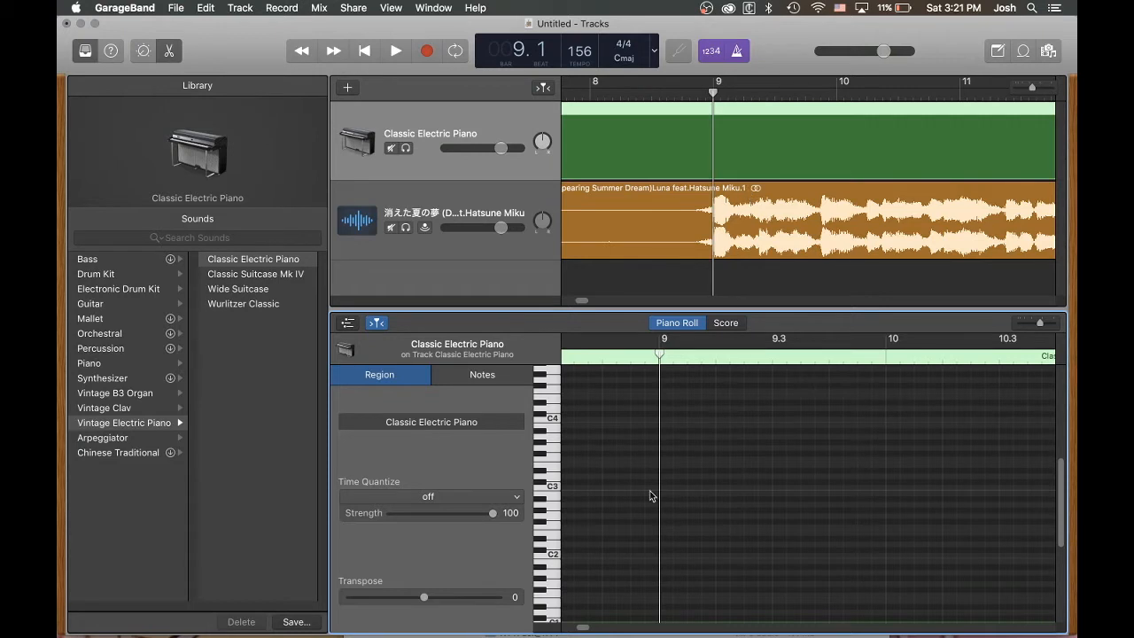
mouse_move(670, 481)
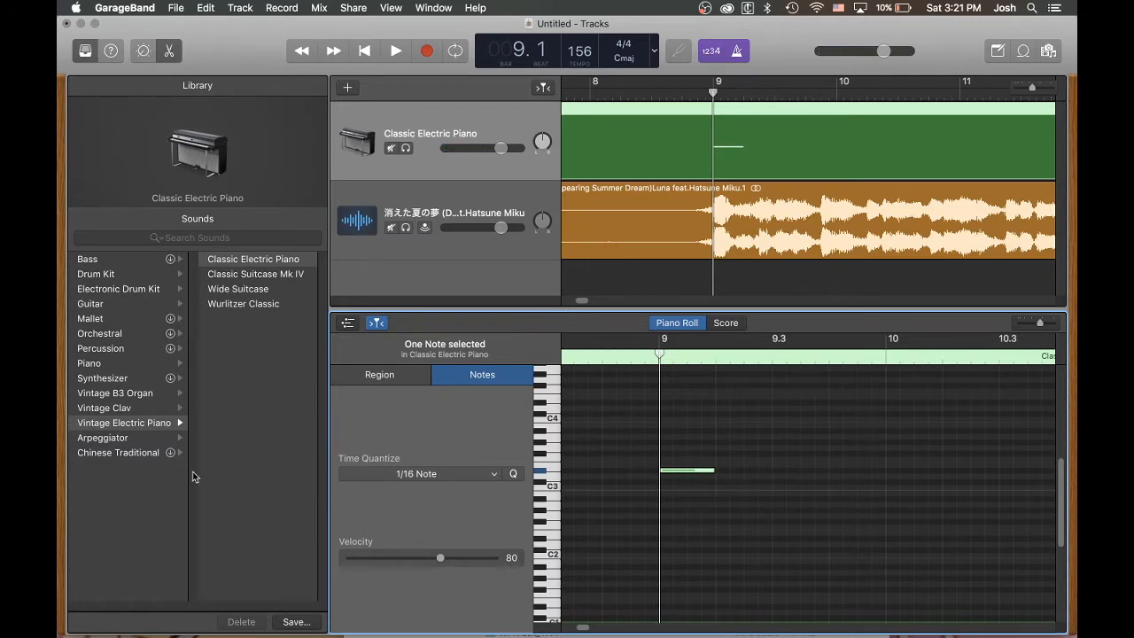
- Switch the track's sound to Synthesizer > Lead > Electric Buzz and return to the Piano Roll
click(103, 377)
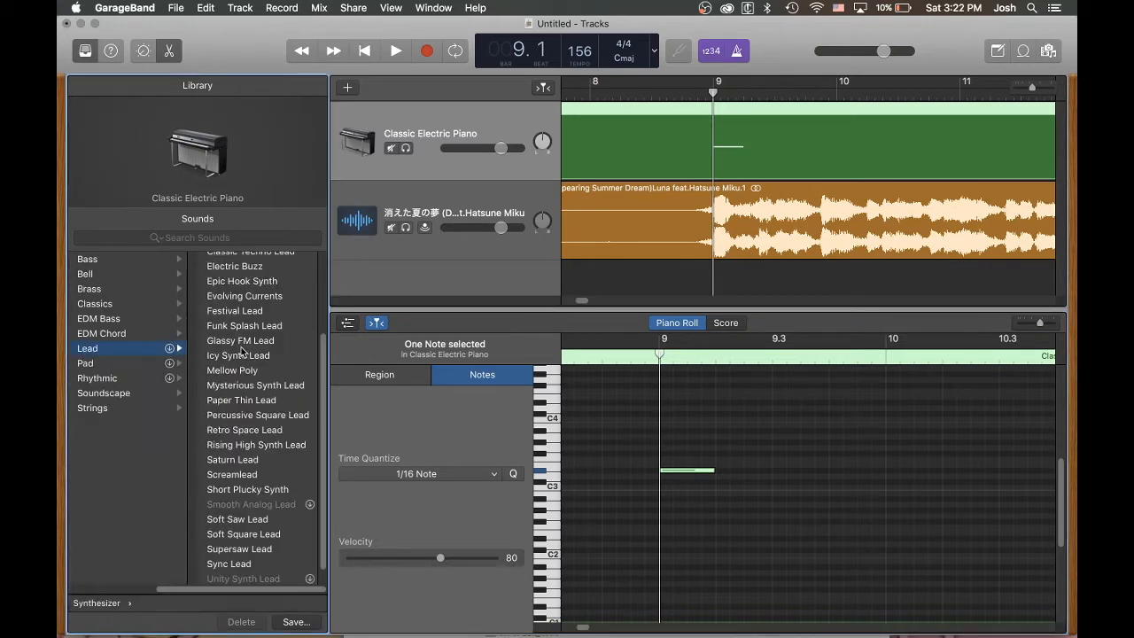
mouse_move(272, 308)
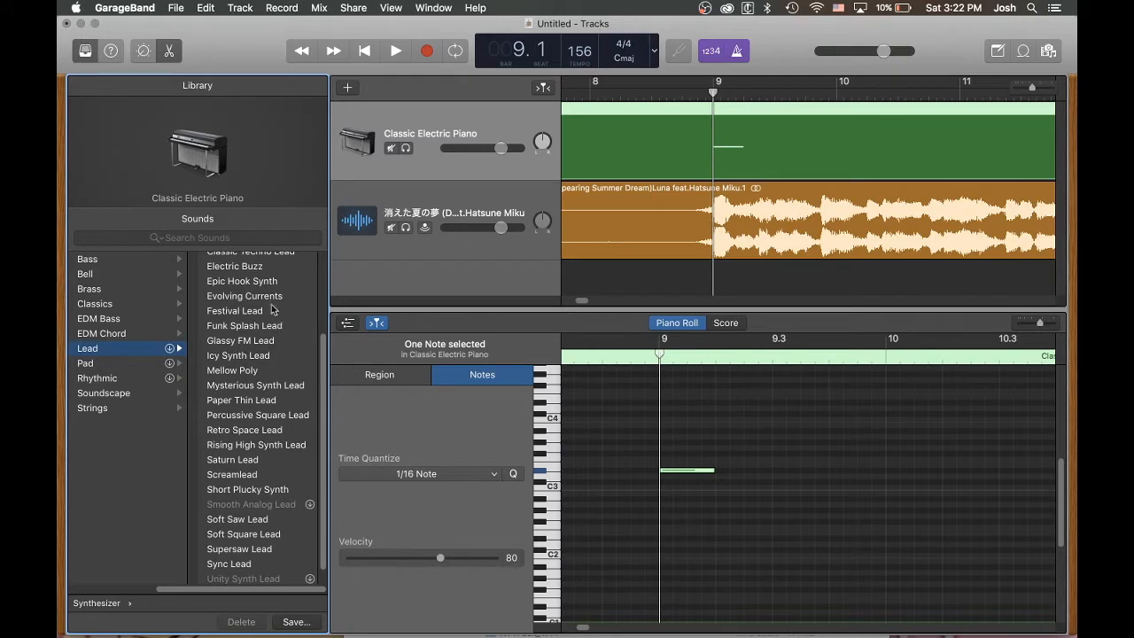
click(234, 265)
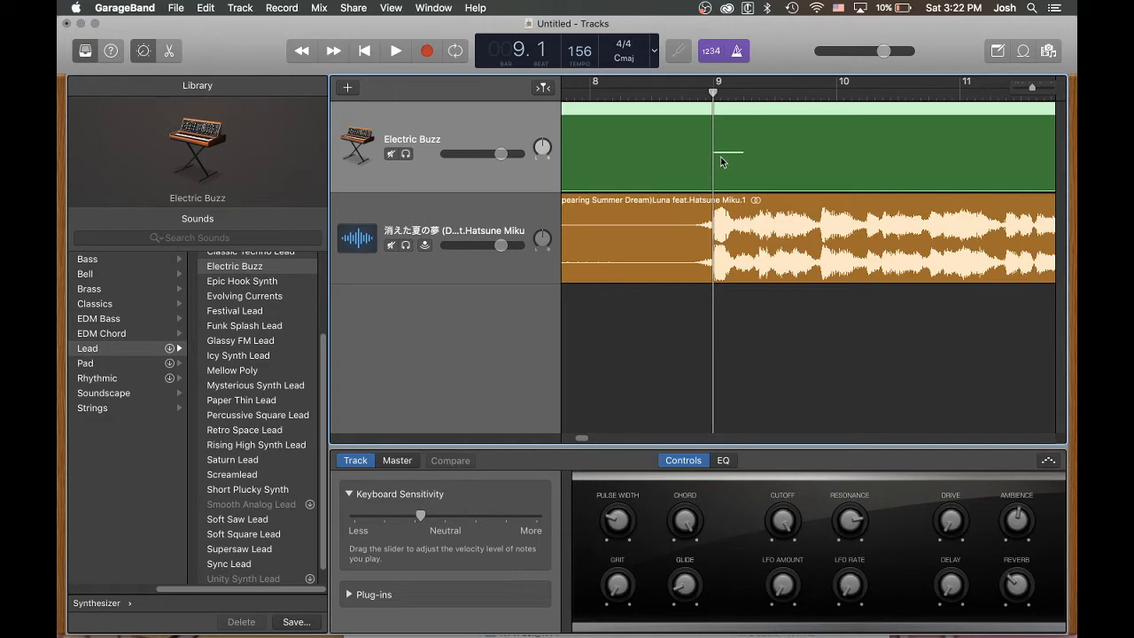
mouse_move(702, 222)
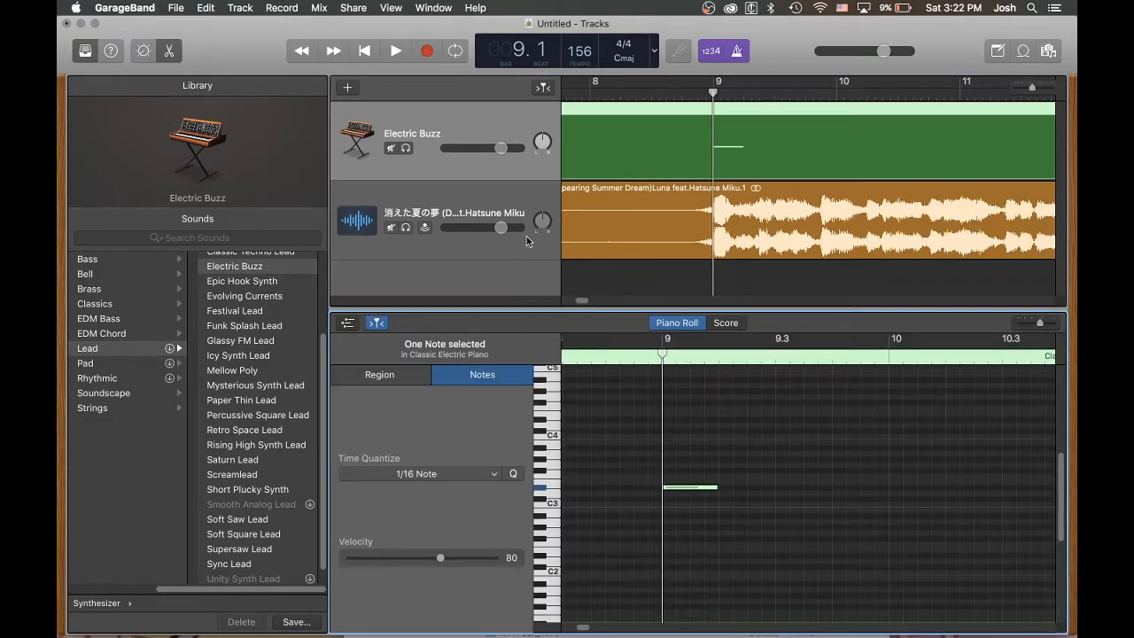
drag(500, 148, 503, 149)
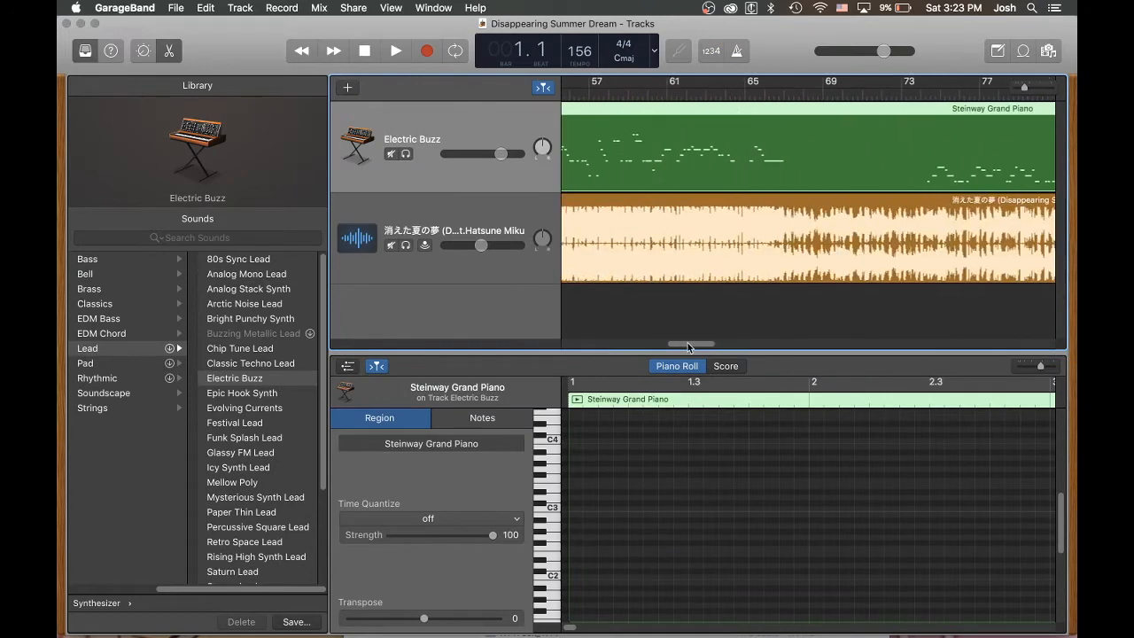
- Place the melody MIDI region on the Electric Buzz track and select all 654 notes
drag(690, 344, 585, 344)
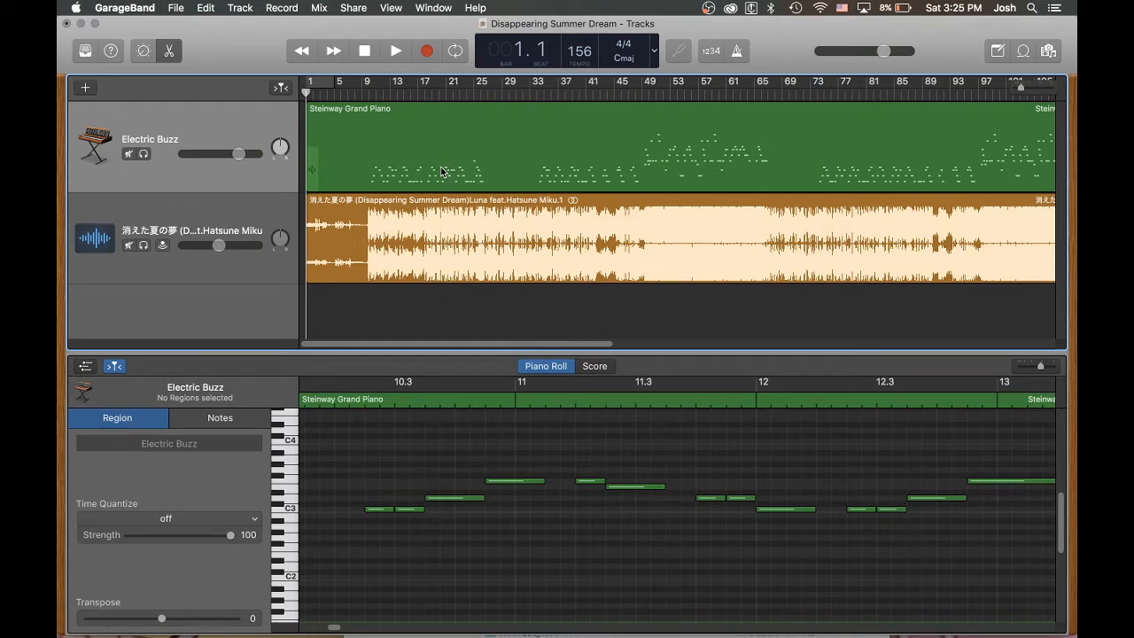
mouse_move(429, 133)
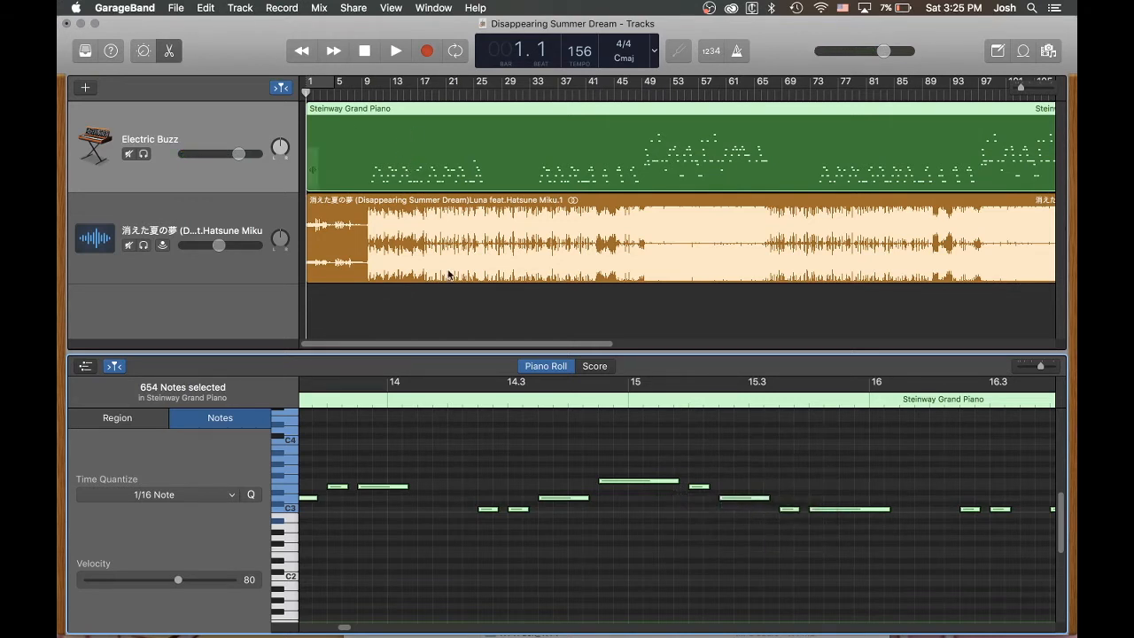
click(175, 7)
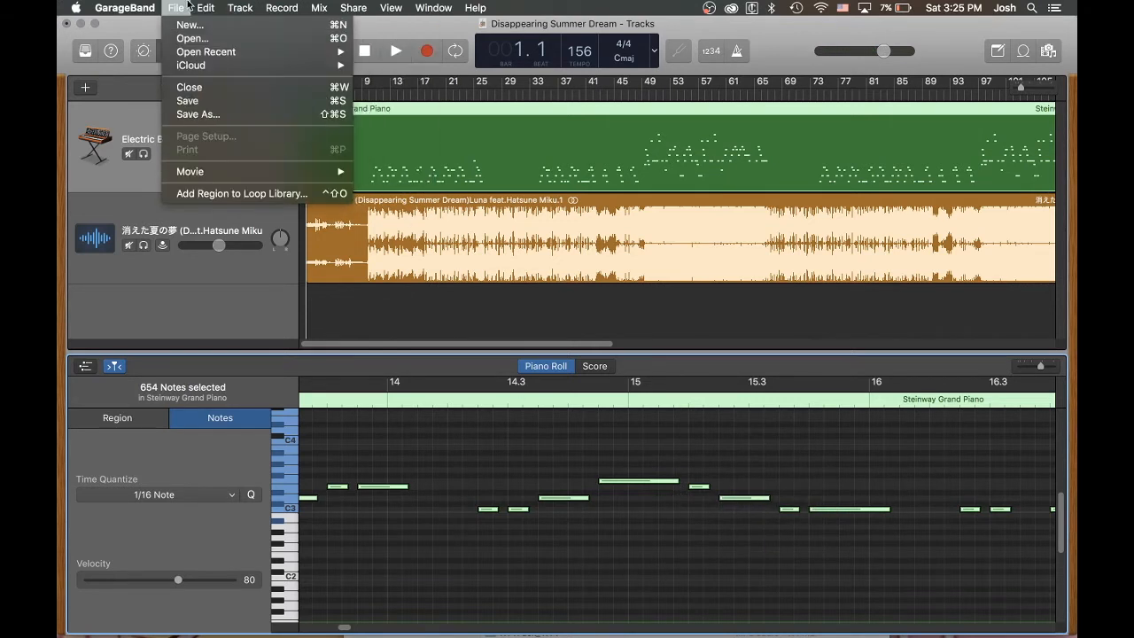
- Save the melody region to the Apple Loops library as a loop named 'Disappear...'
click(175, 7)
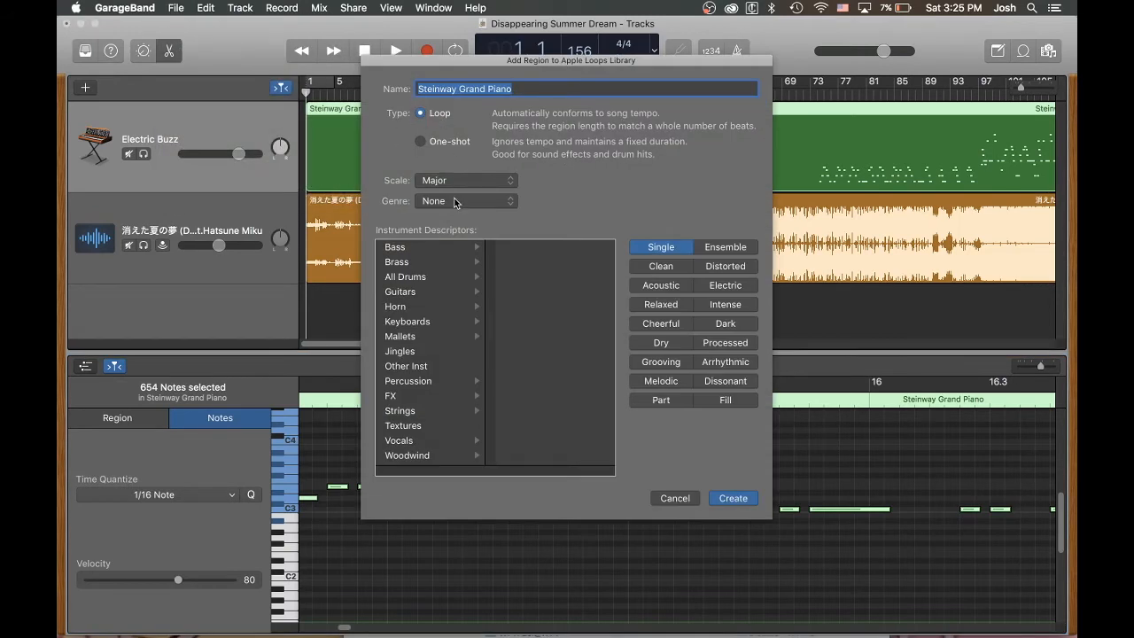
mouse_move(404, 396)
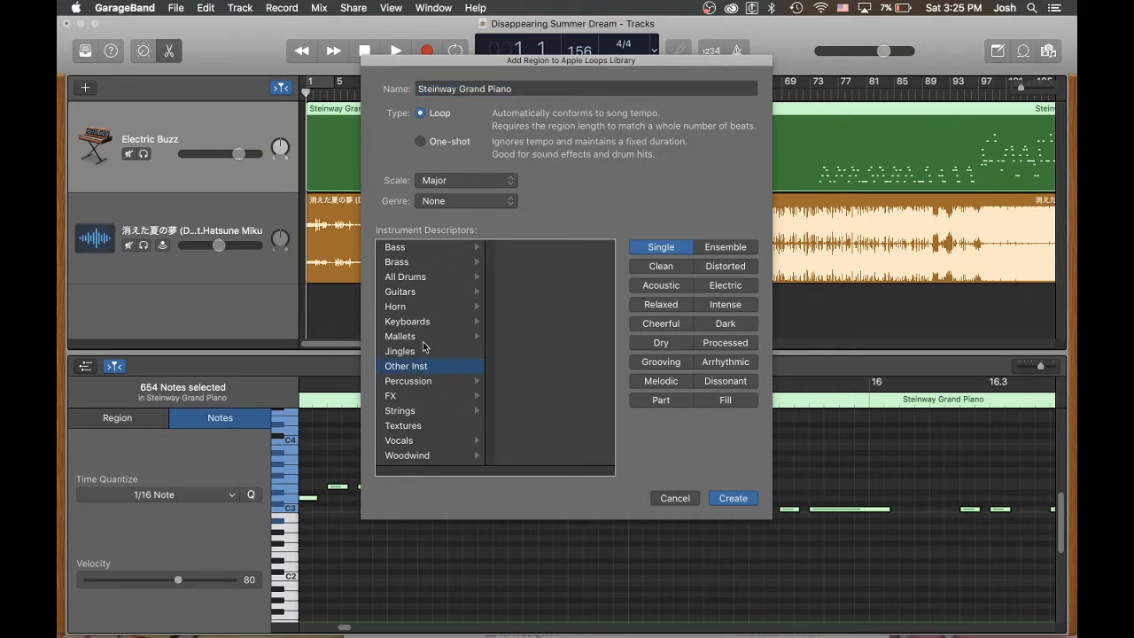
mouse_move(459, 311)
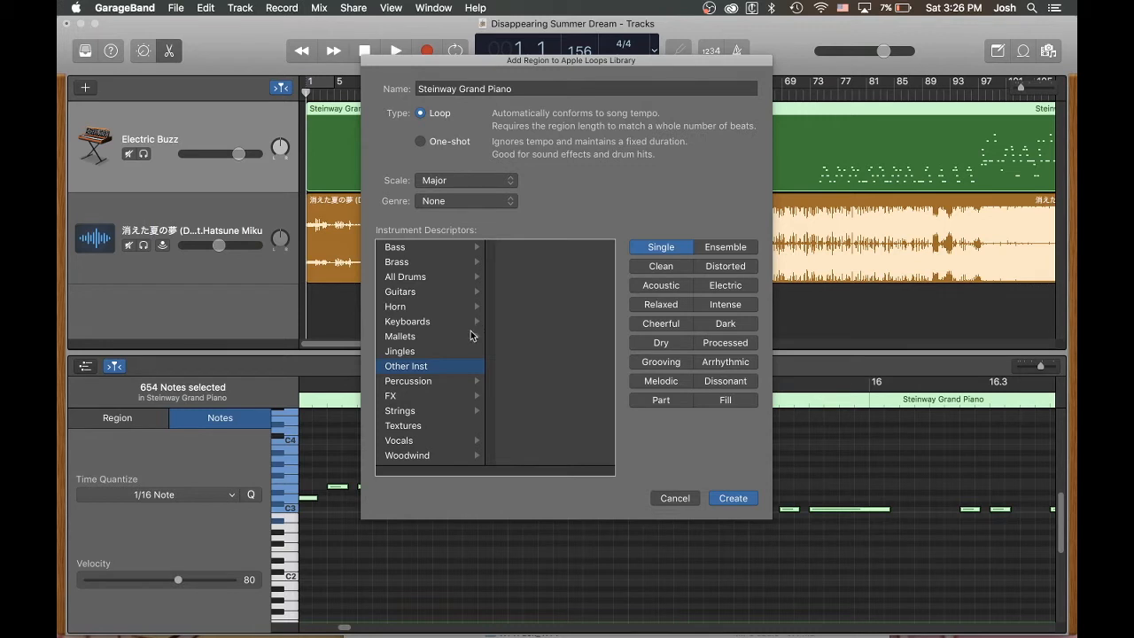
mouse_move(496, 117)
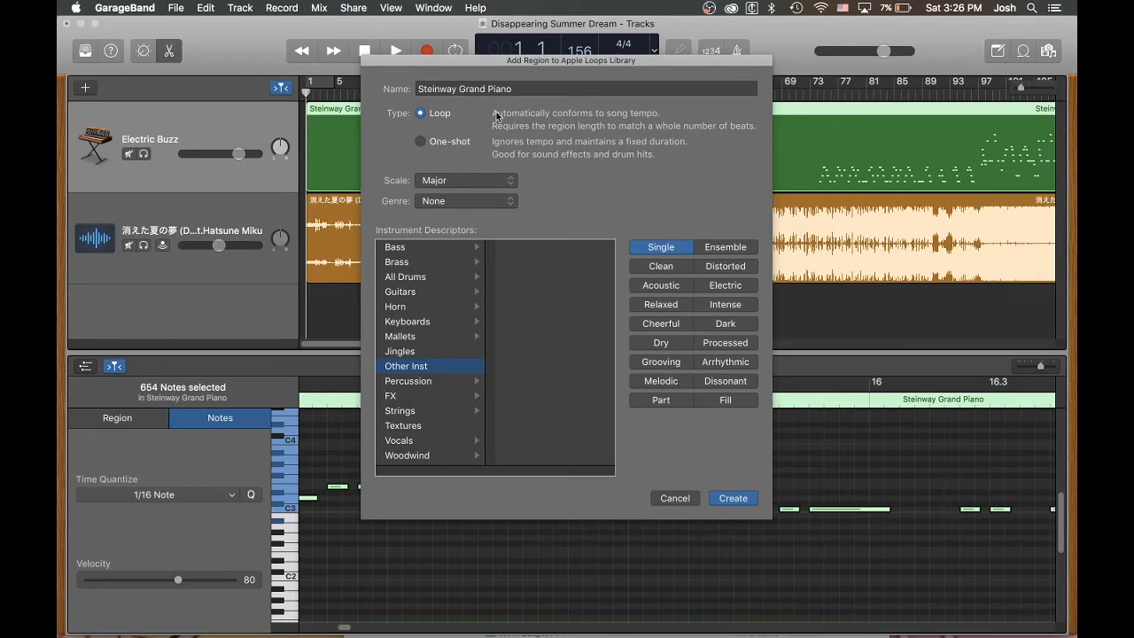
click(581, 89)
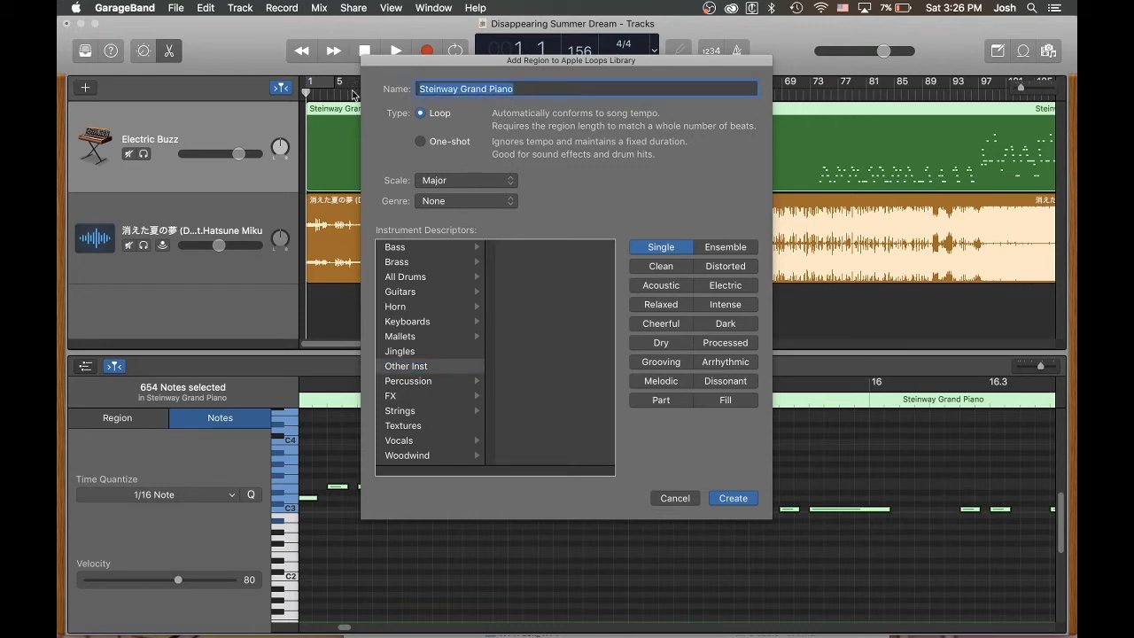
text(Disappear)
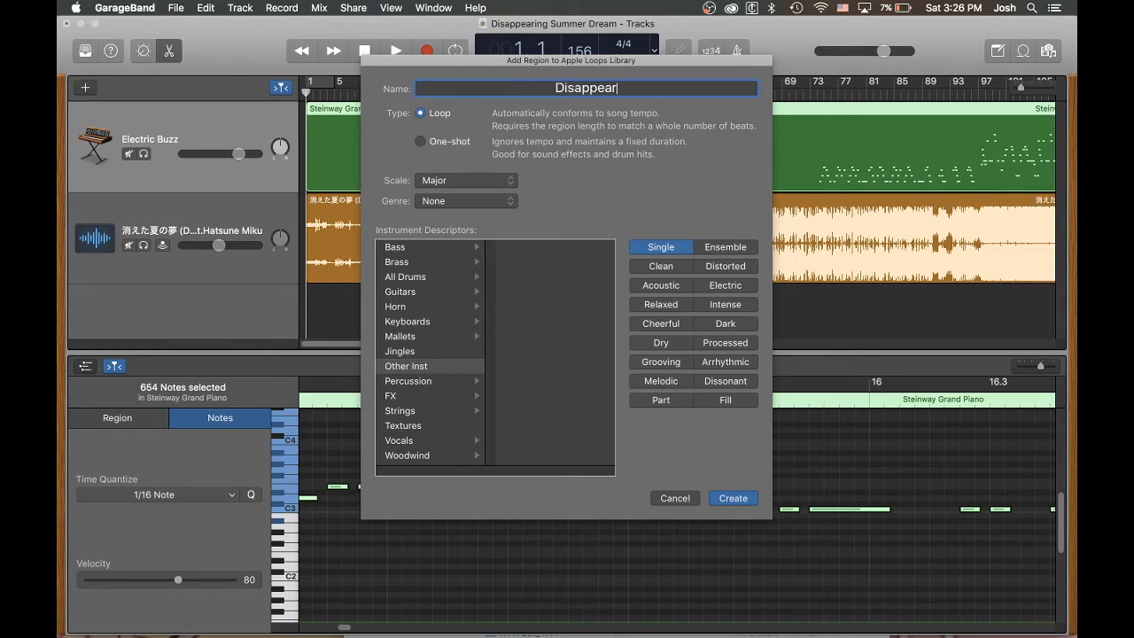
click(734, 496)
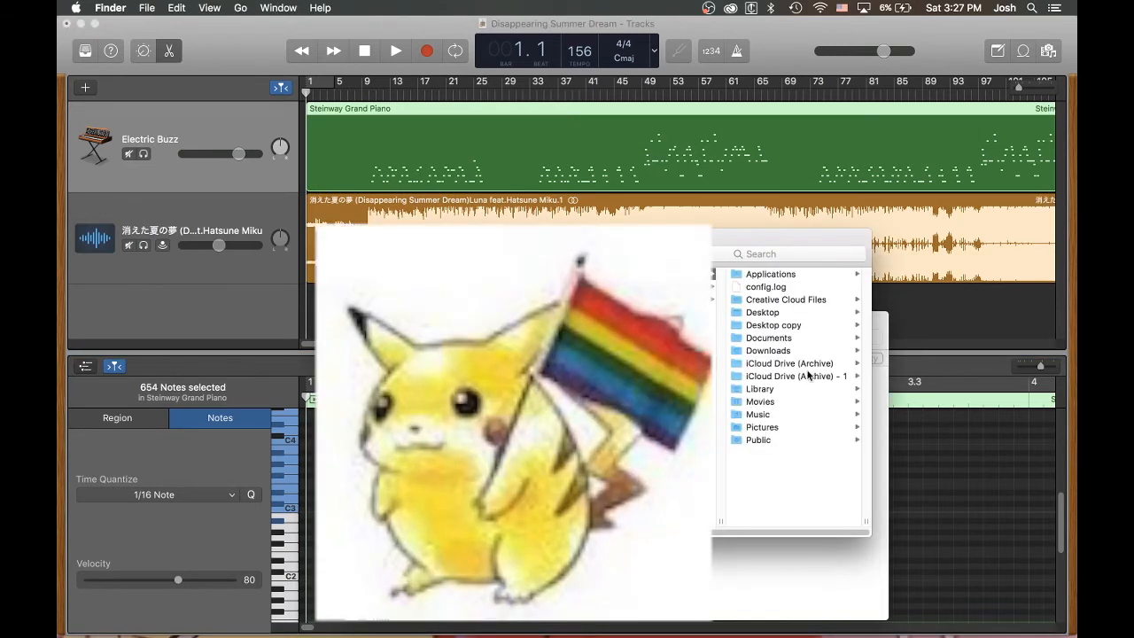
- Navigate Finder to the SingleFiles folder holding Disappearing Summer Dream 2.aif
click(759, 388)
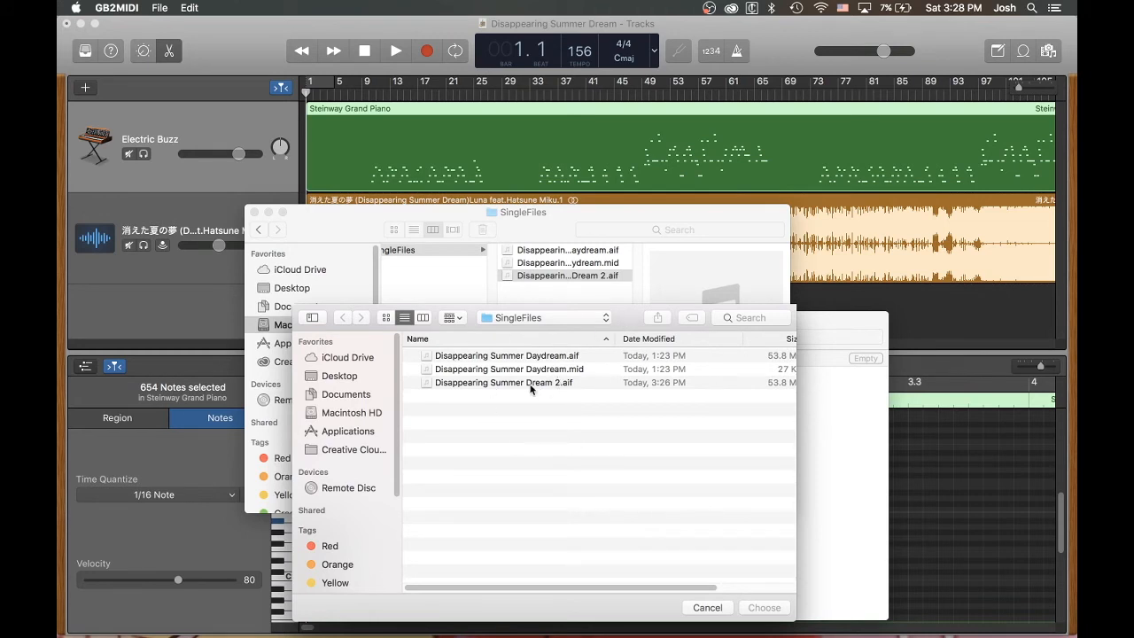
mouse_move(682, 291)
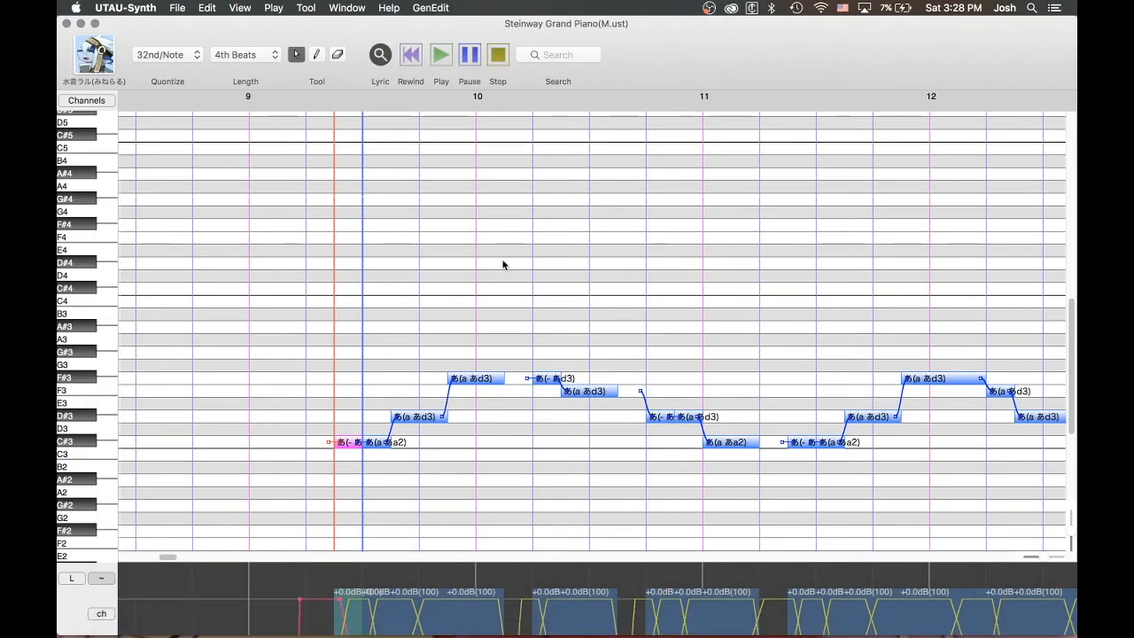
- Import the converted MIDI's ch01 (654 notes) via File > Import MIDI
click(177, 8)
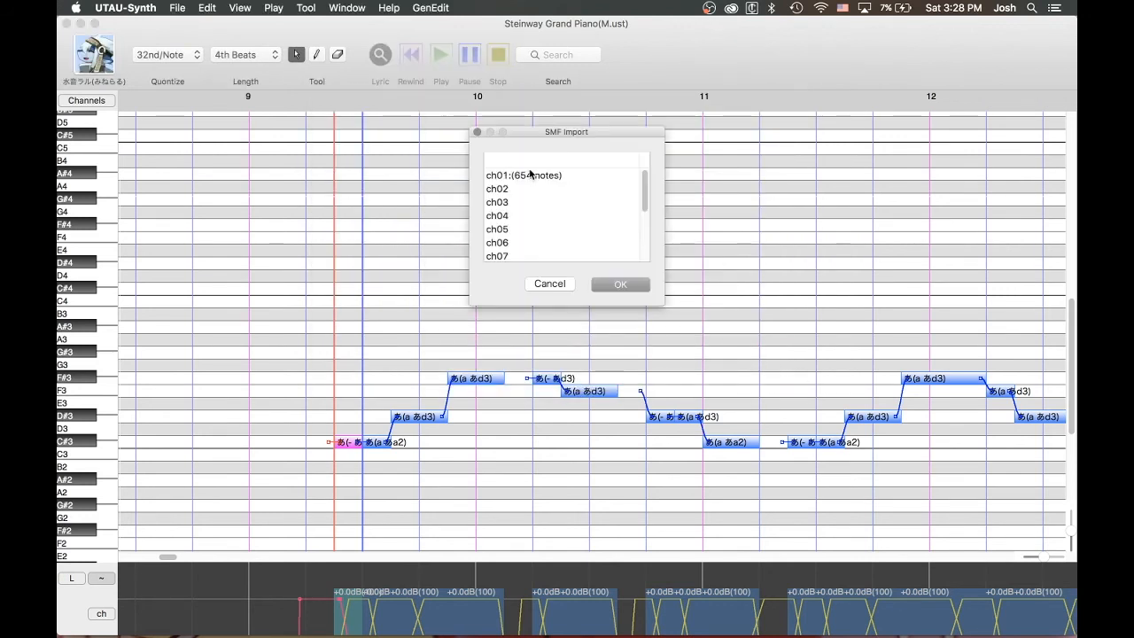
click(522, 176)
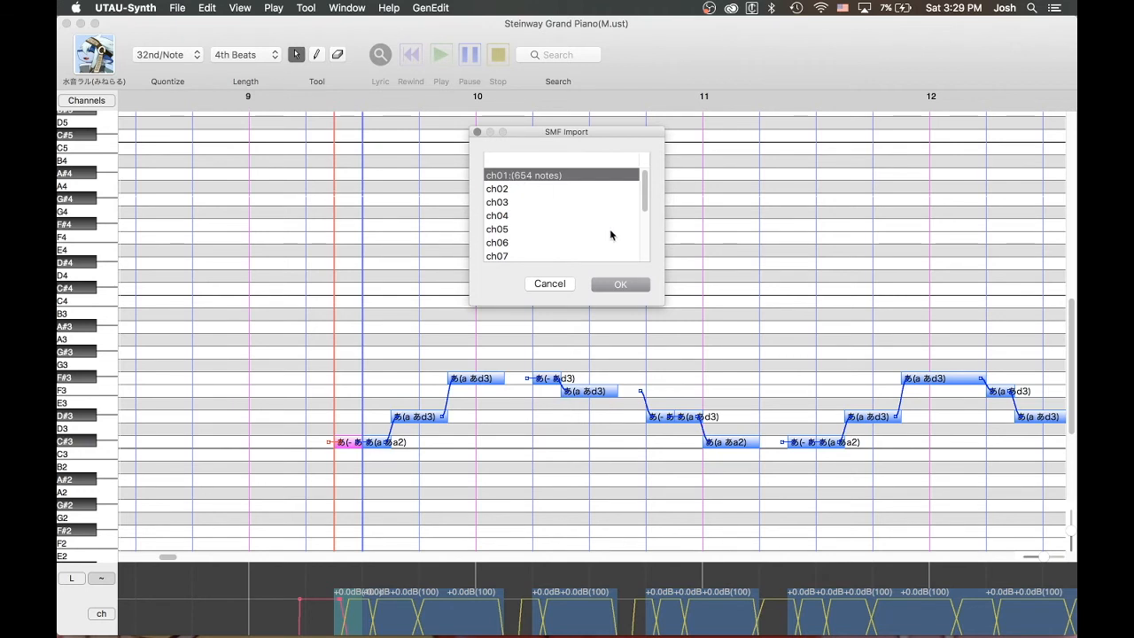
click(621, 283)
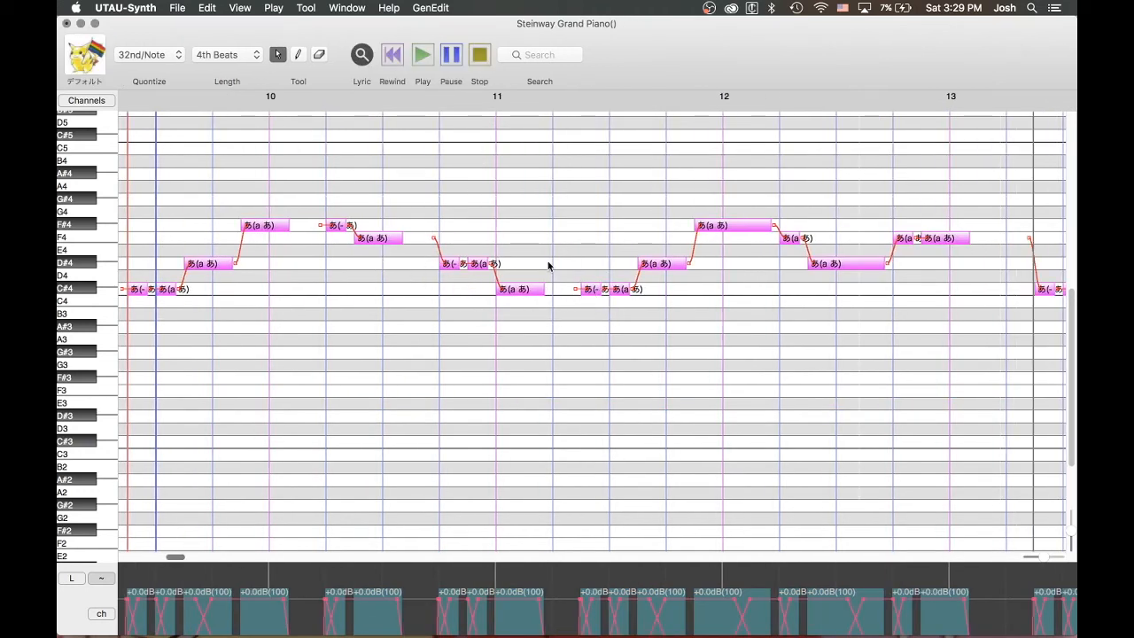
mouse_move(721, 288)
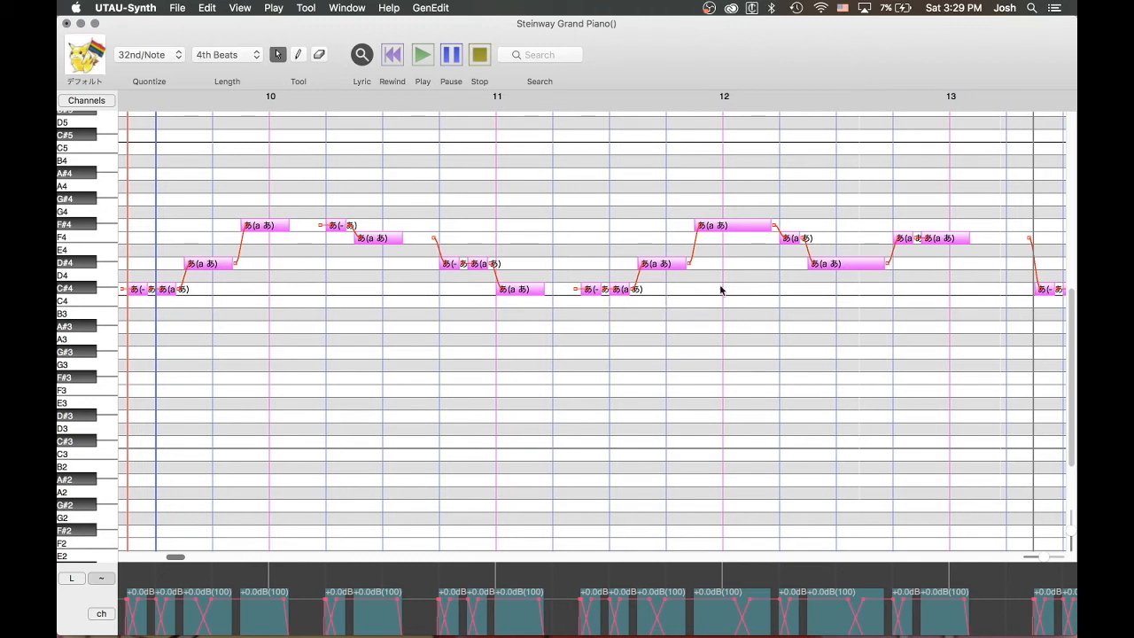
mouse_move(173, 298)
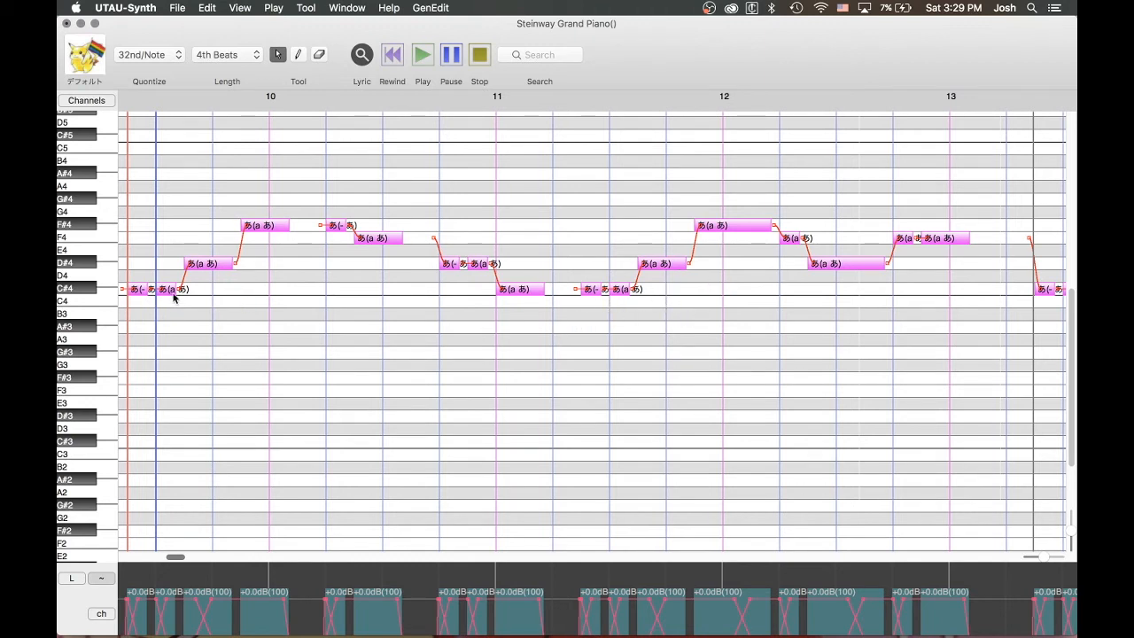
mouse_move(346, 240)
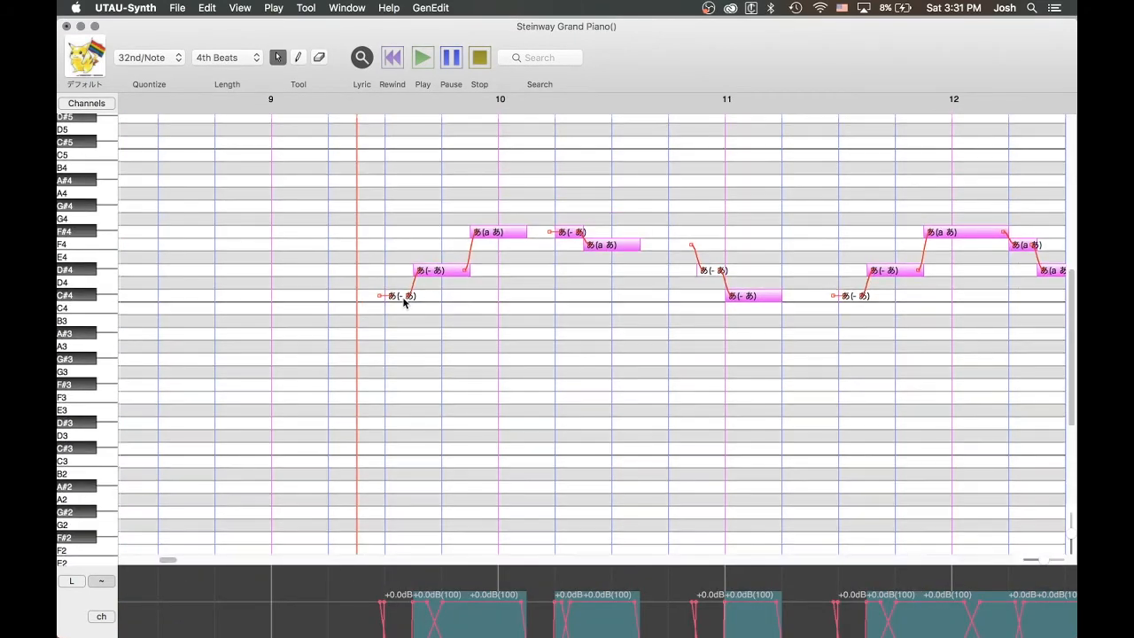
mouse_move(446, 308)
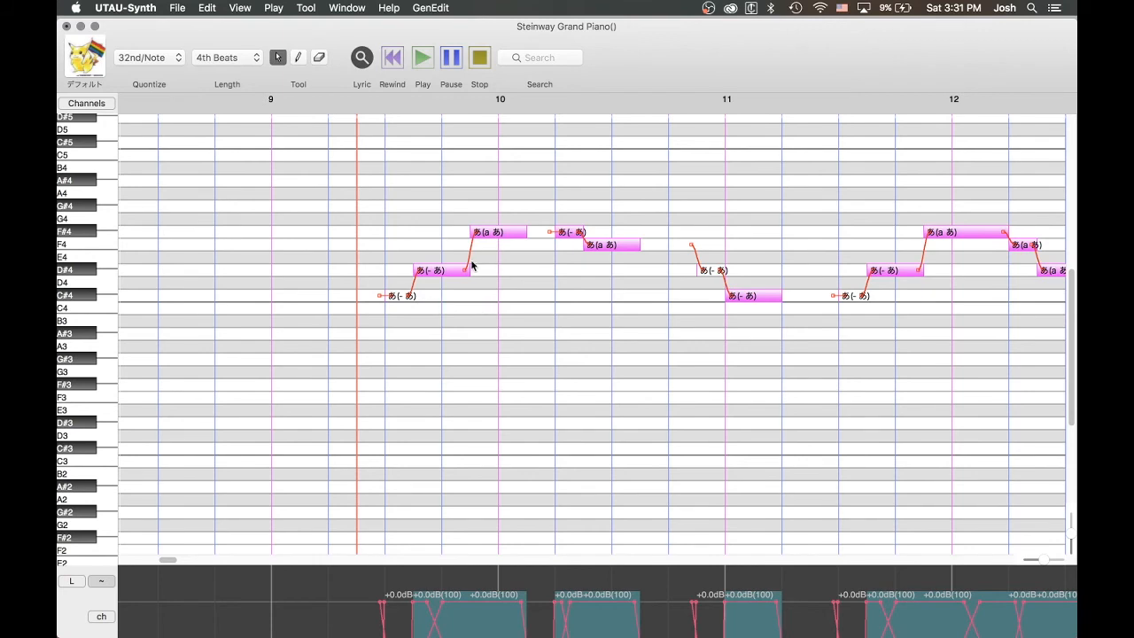
mouse_move(540, 308)
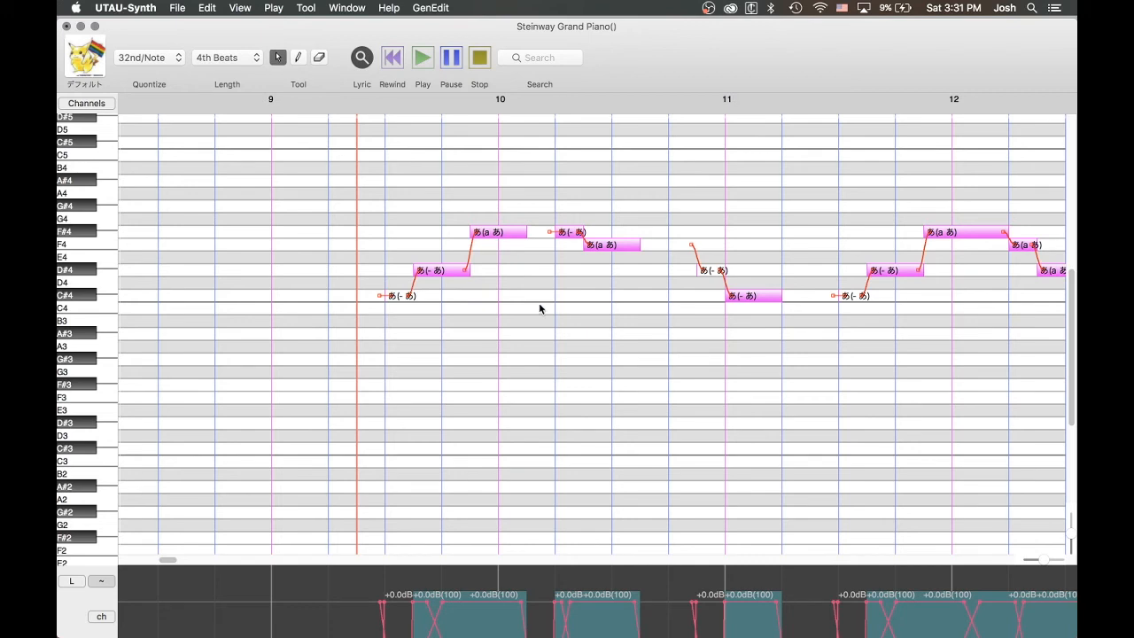
mouse_move(691, 305)
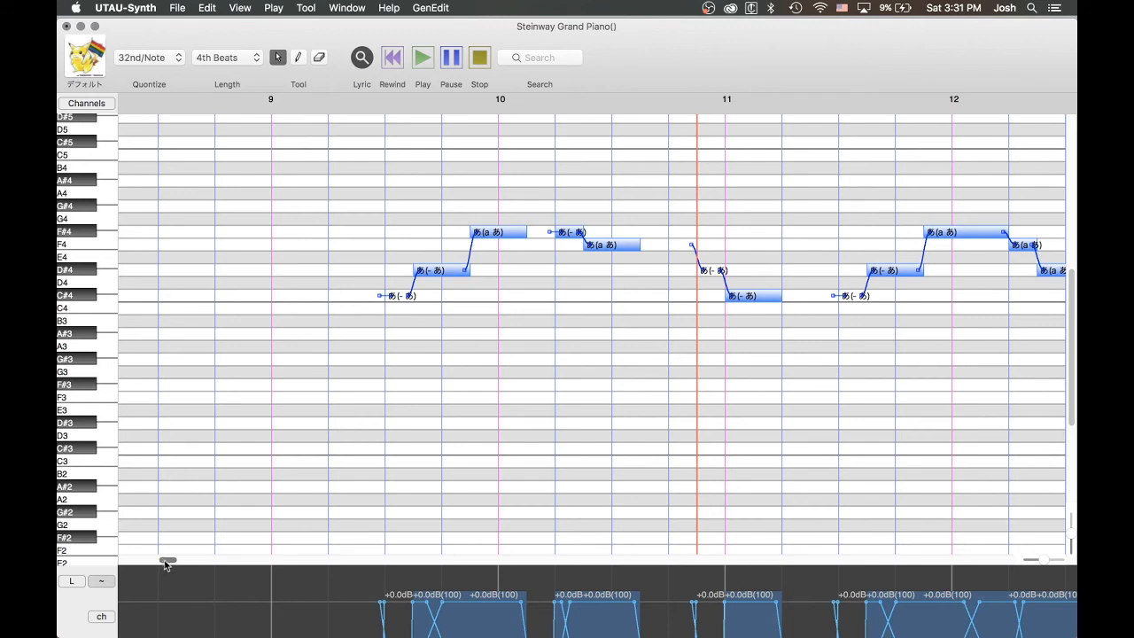
mouse_move(460, 340)
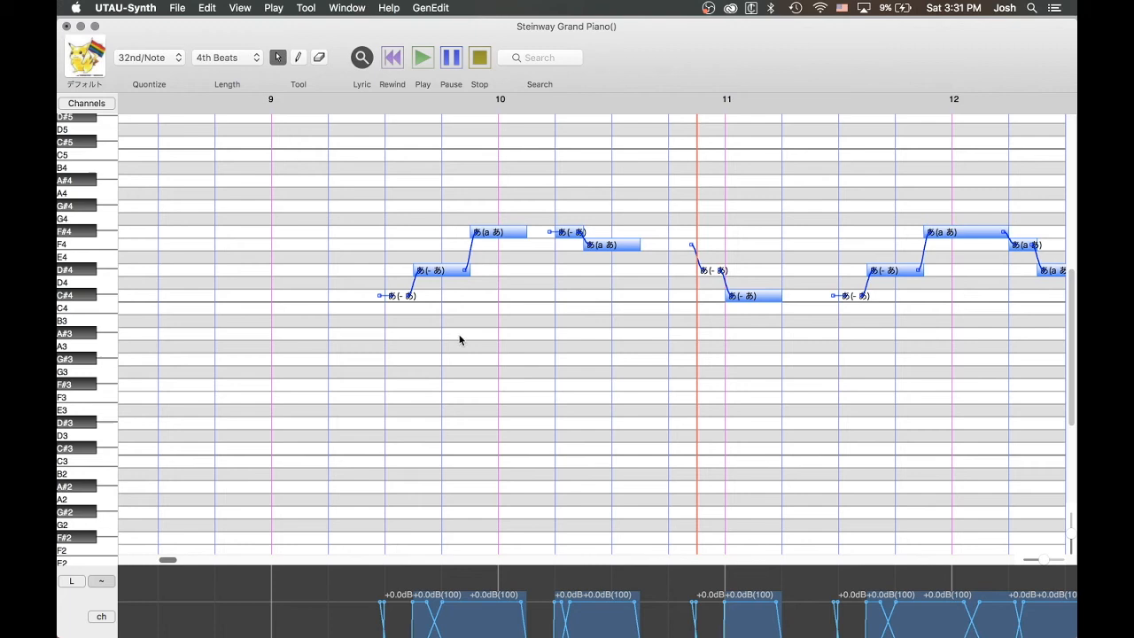
mouse_move(476, 343)
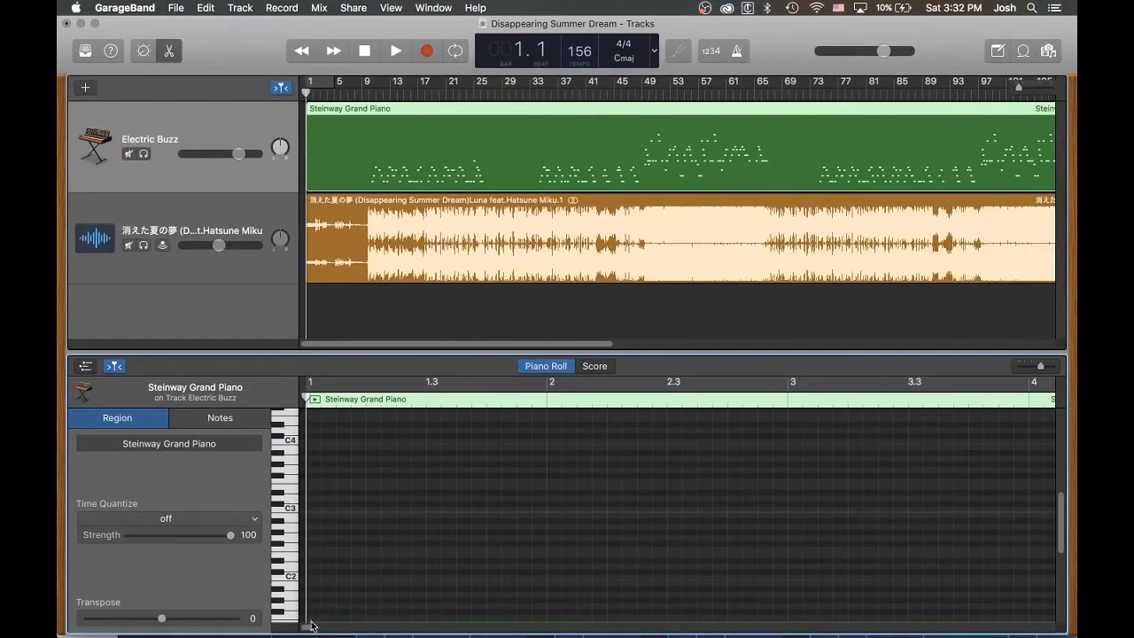
- Return to the Steinway Grand Piano(M).ust sequence window
click(220, 418)
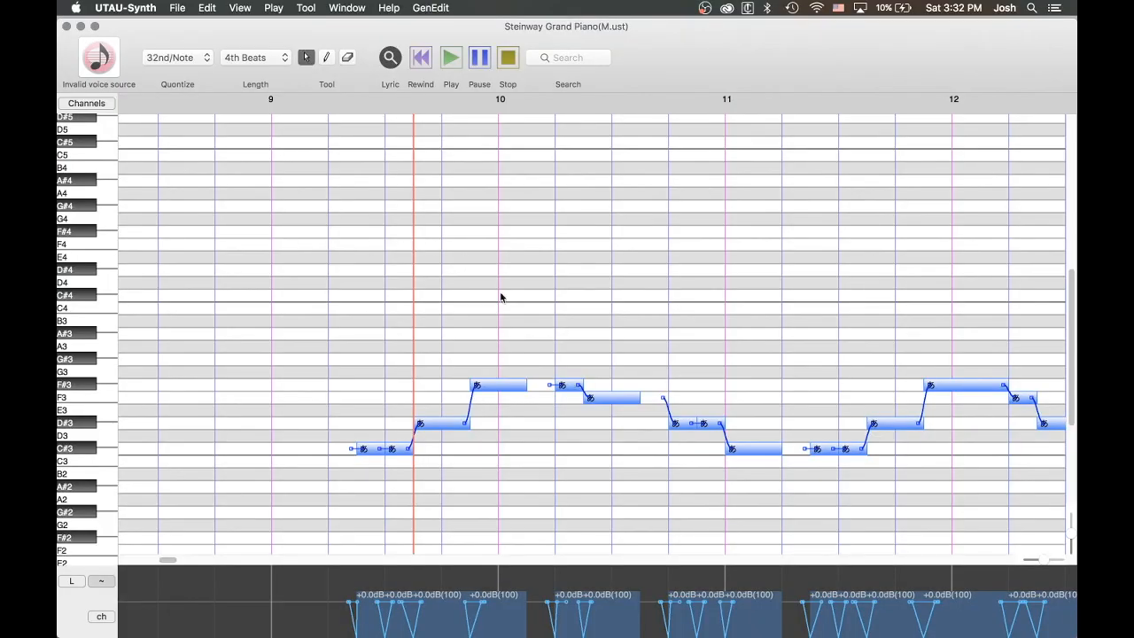
mouse_move(387, 430)
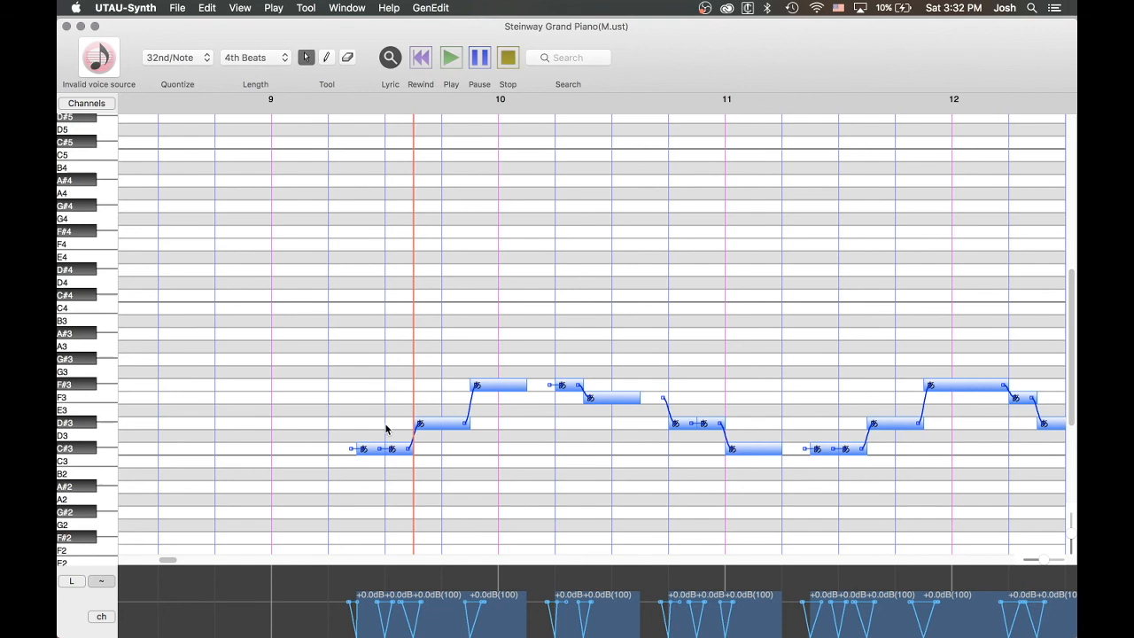
mouse_move(485, 411)
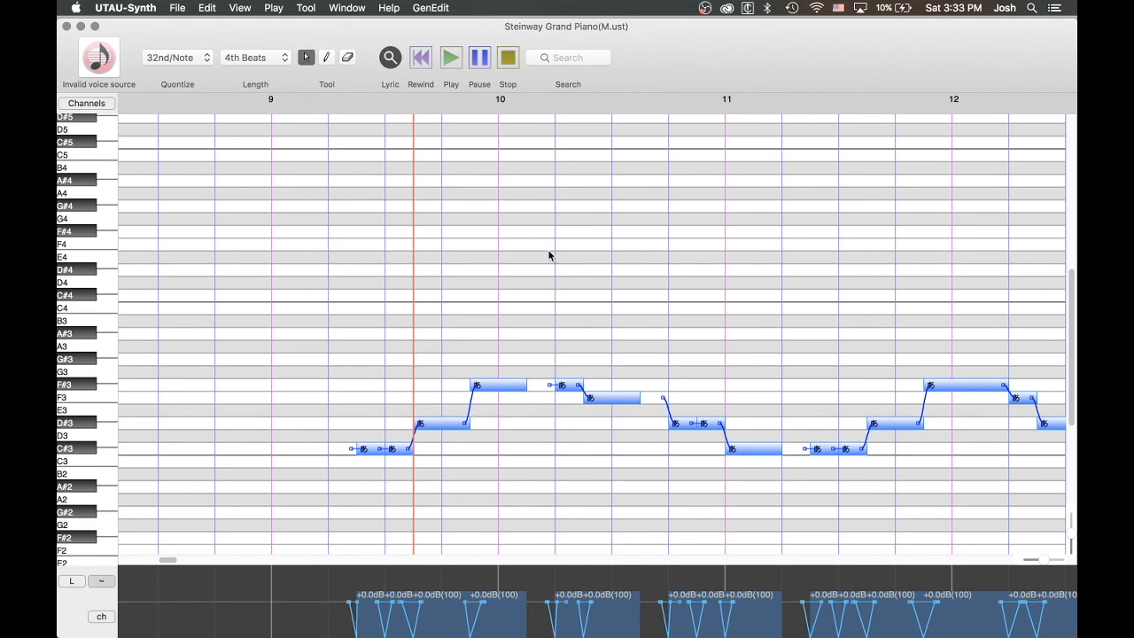
mouse_move(532, 244)
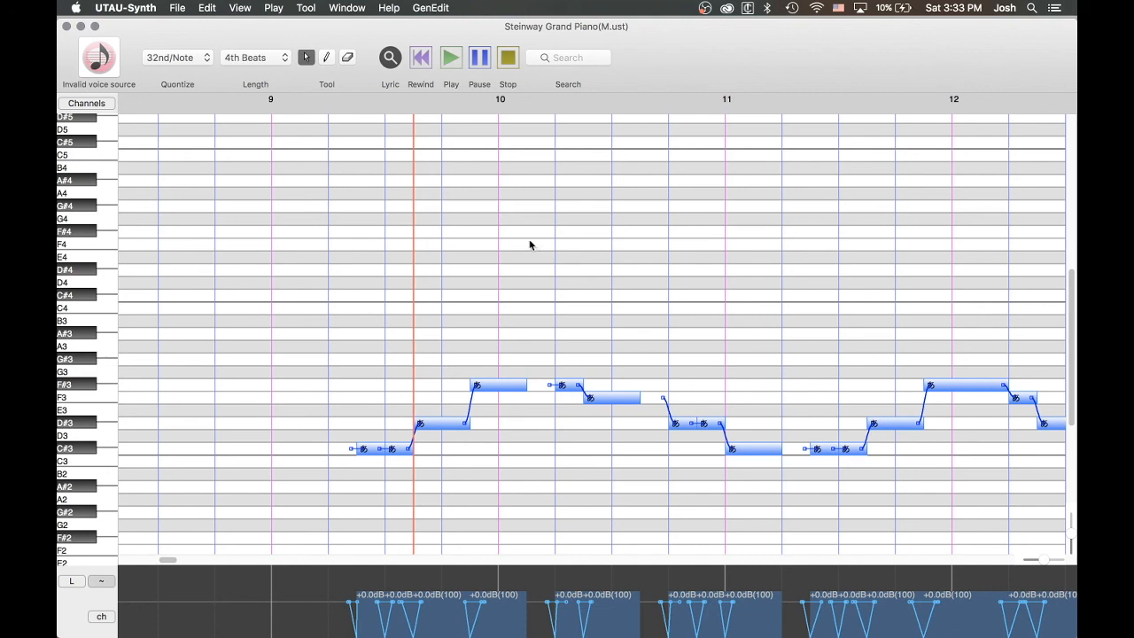